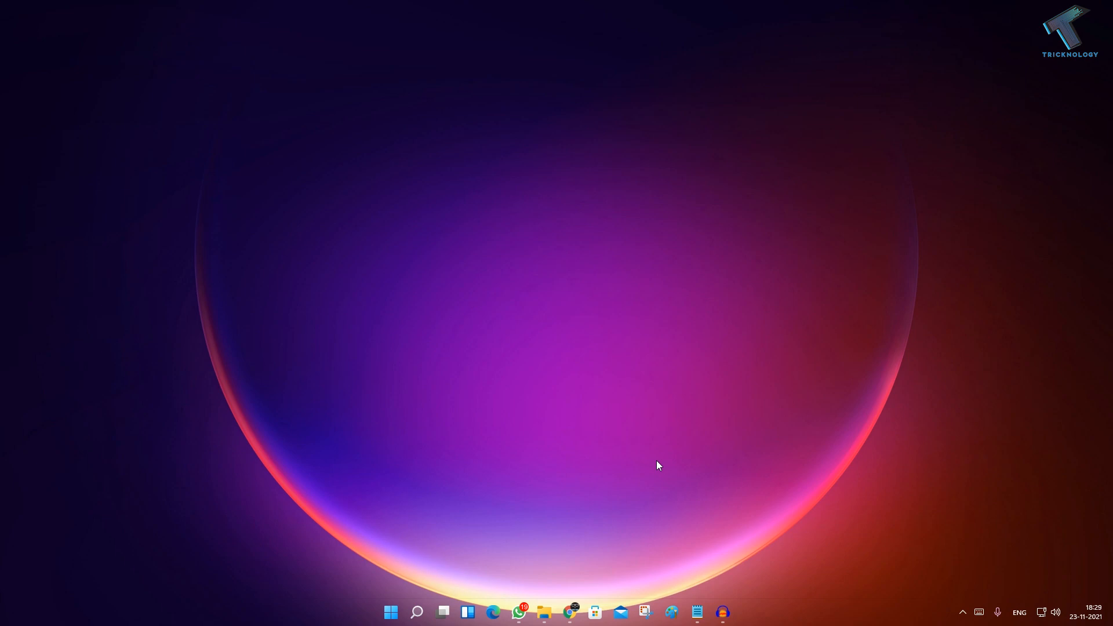
mouse_move(566, 505)
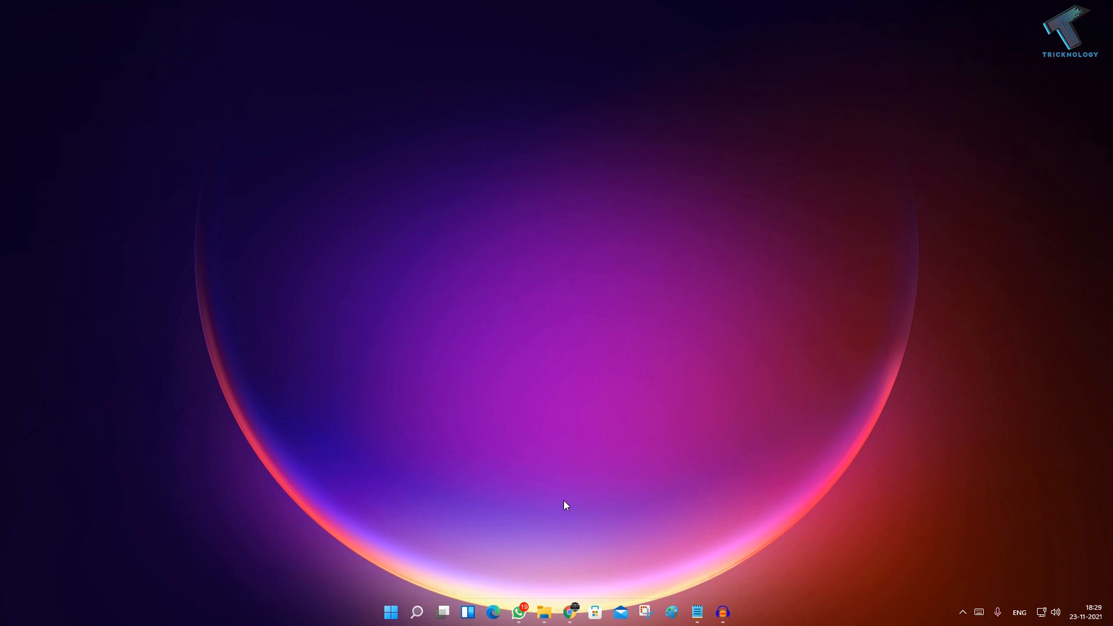
Step: Search Windows for 'eventvwr.msc' so the Event Viewer console appears as best match
click(416, 612)
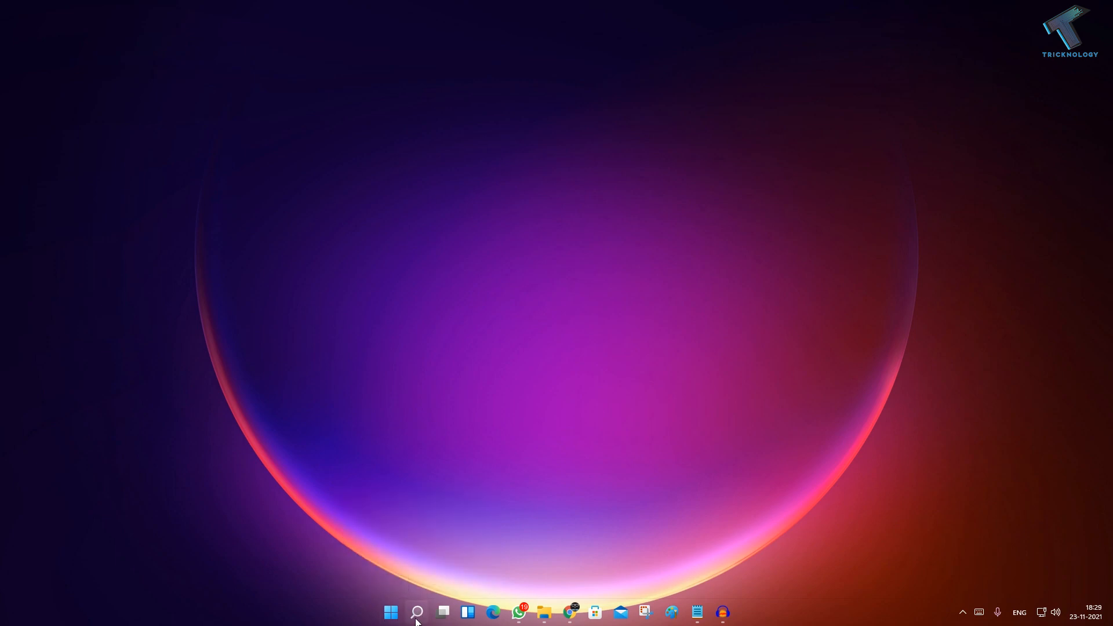
click(416, 612)
text(eventv)
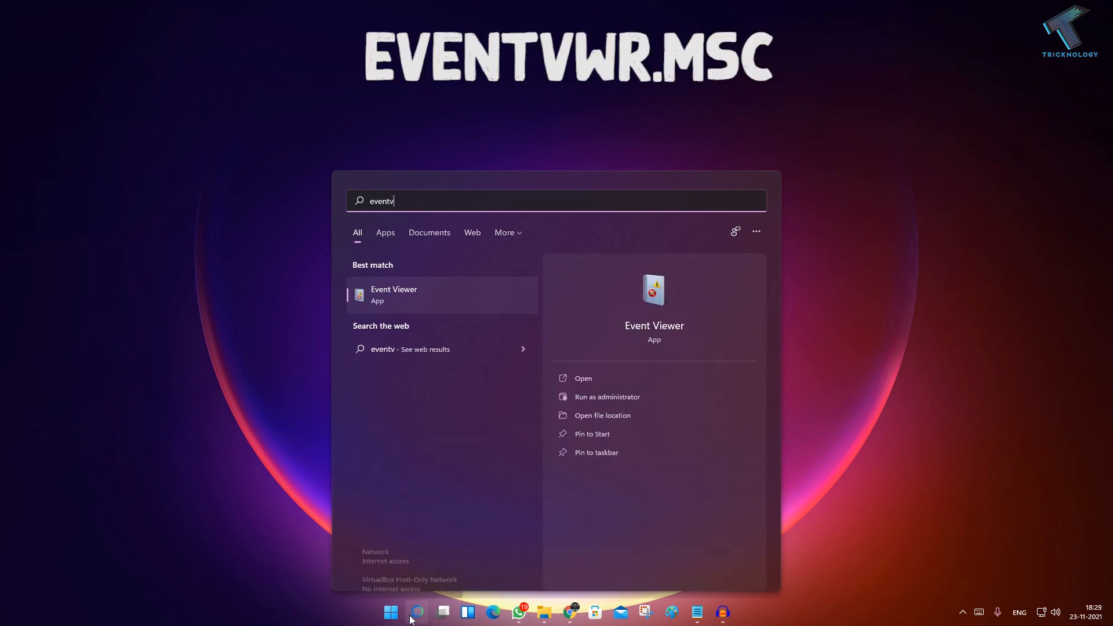
text(wr)
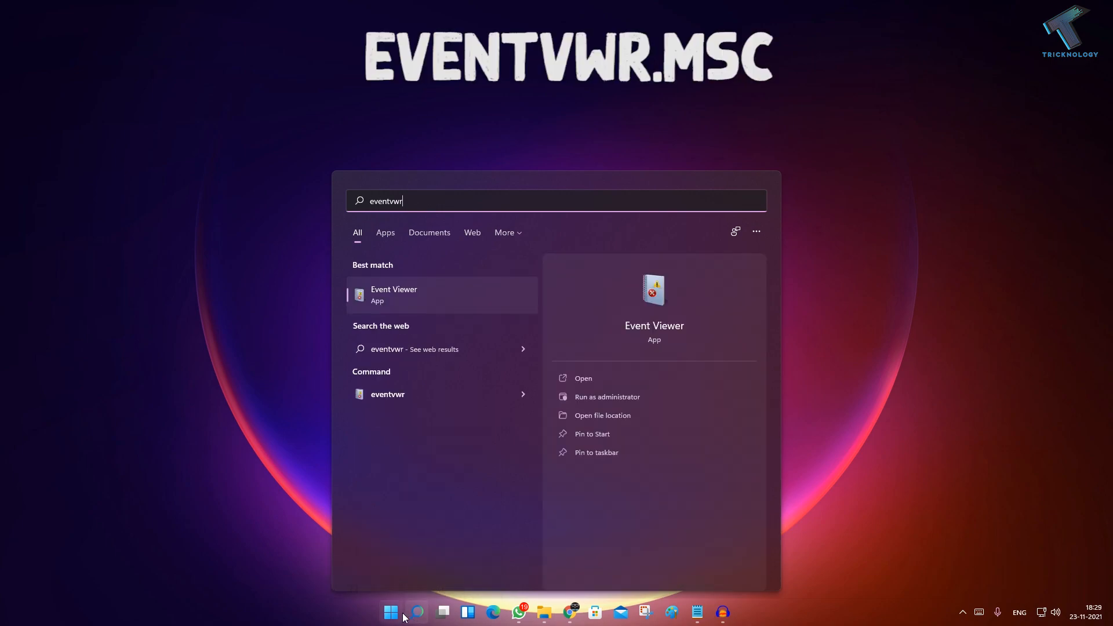
text(.msc)
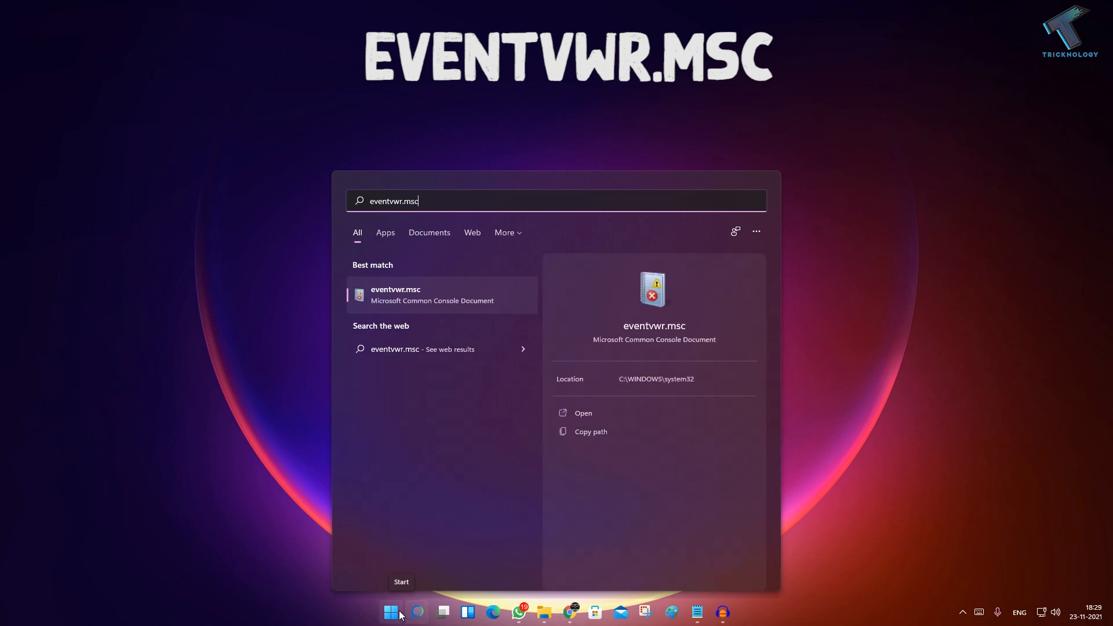
mouse_move(398, 299)
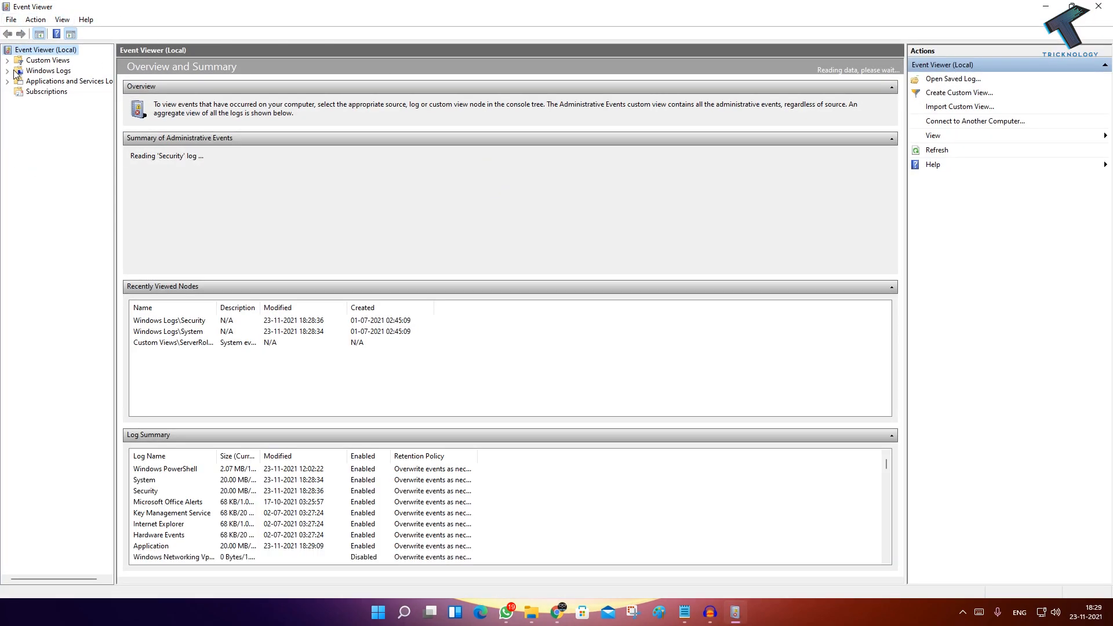
Step: Expand Windows Logs and show the Security log with its Audit Success events
click(7, 71)
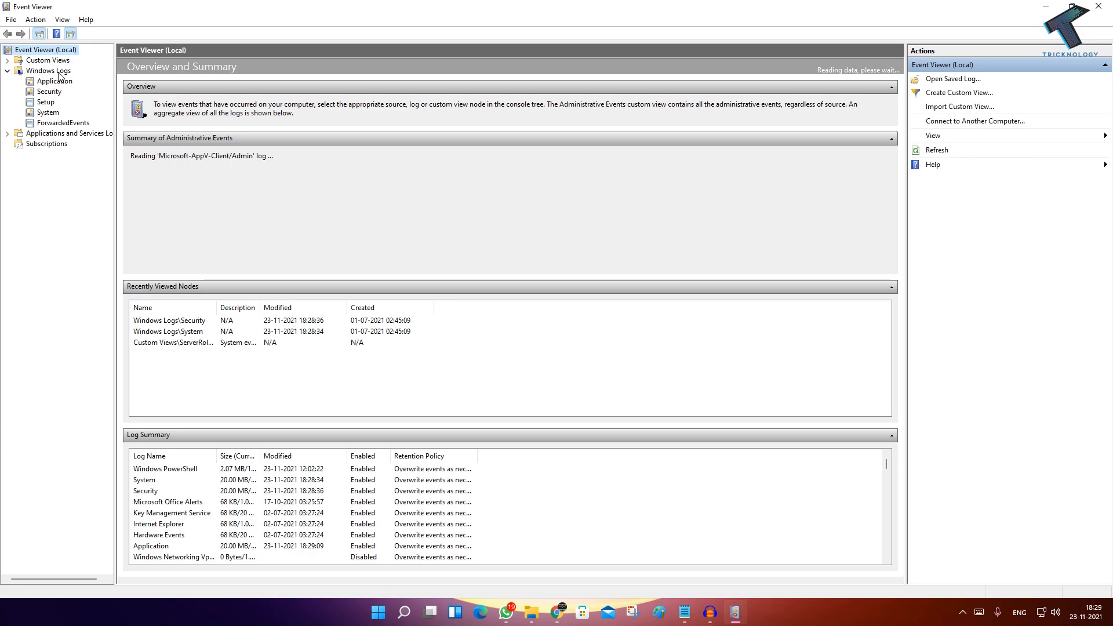
mouse_move(59, 95)
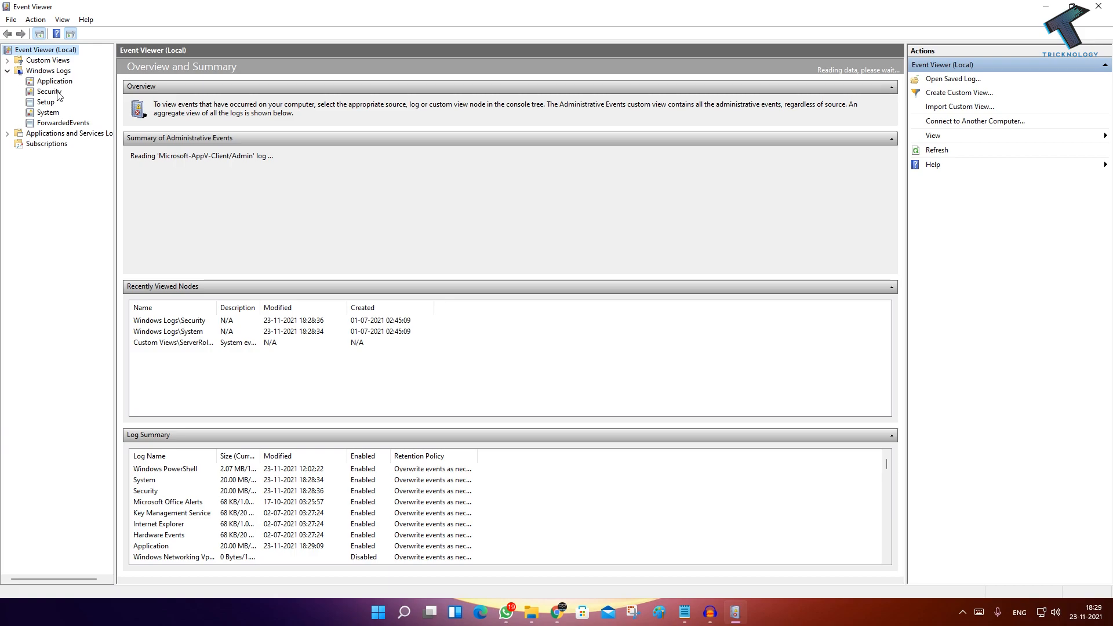
click(48, 92)
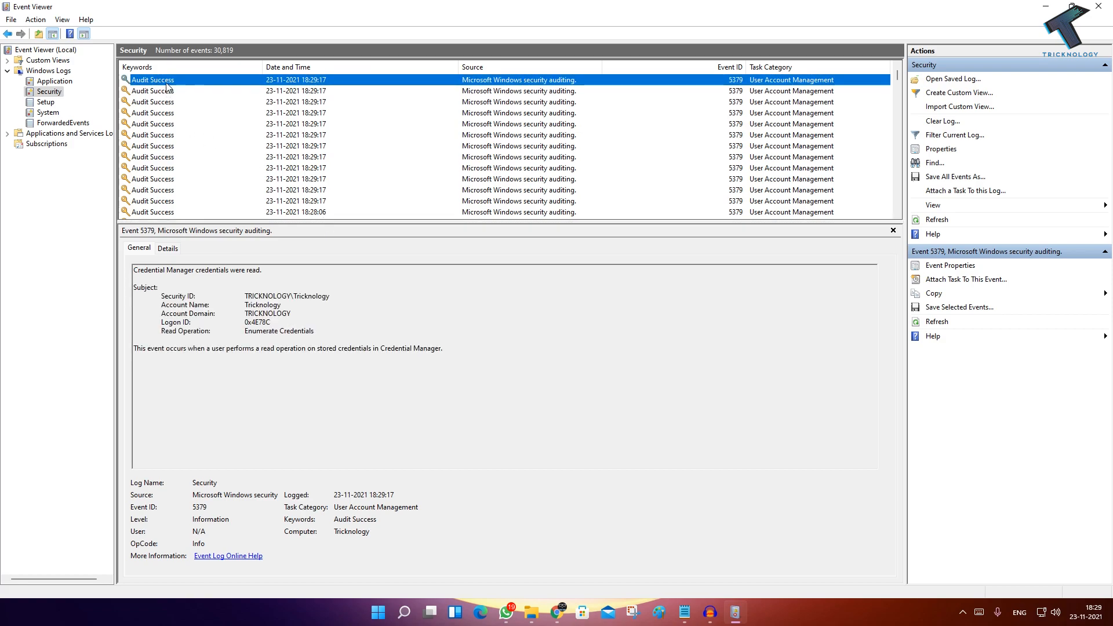
Step: View the newest Audit Success event's properties, highlighting its Account Name and Logged time
right_click(153, 79)
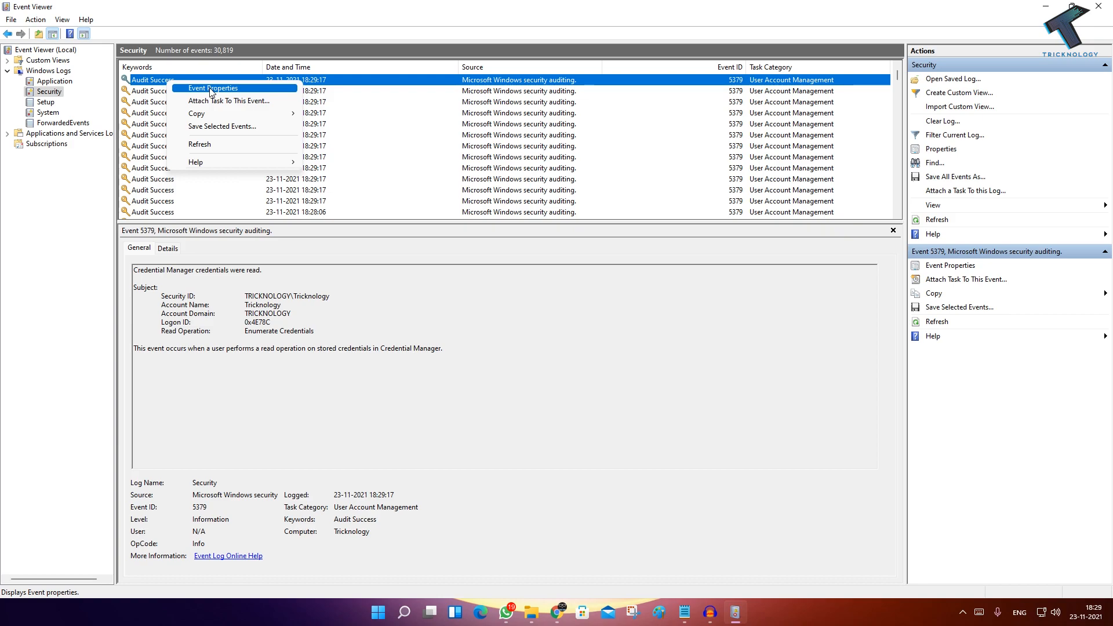
click(211, 88)
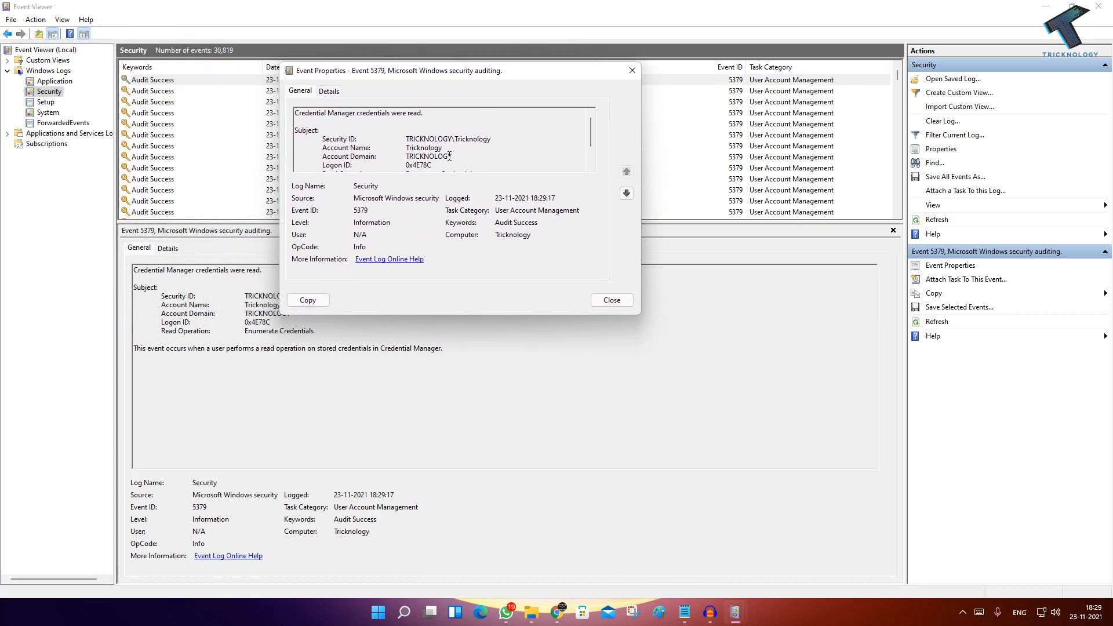
double_click(423, 147)
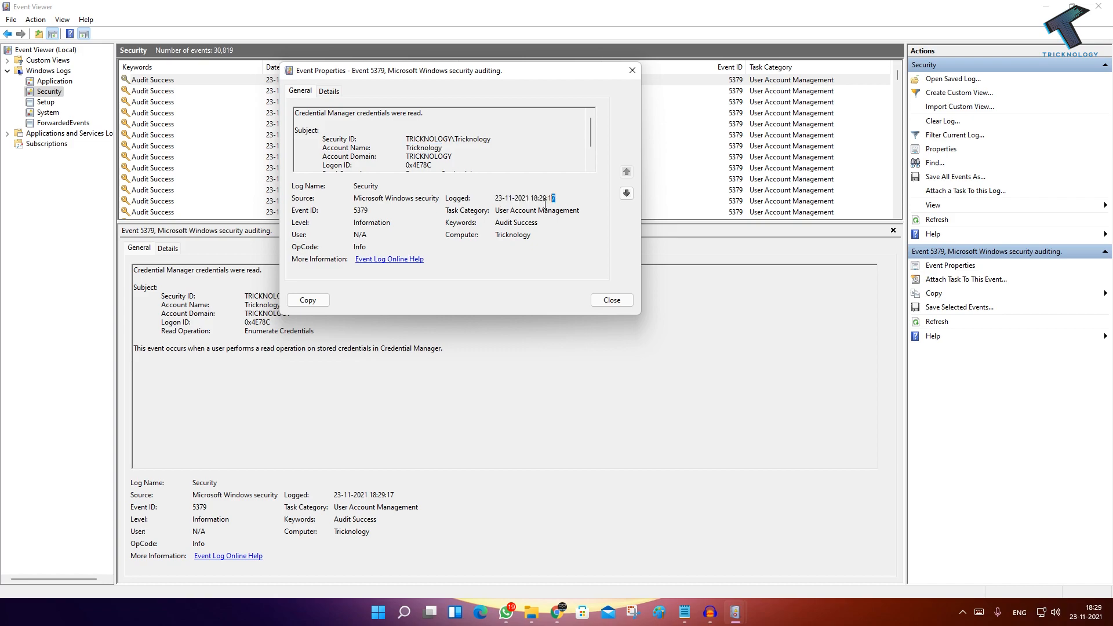
click(610, 299)
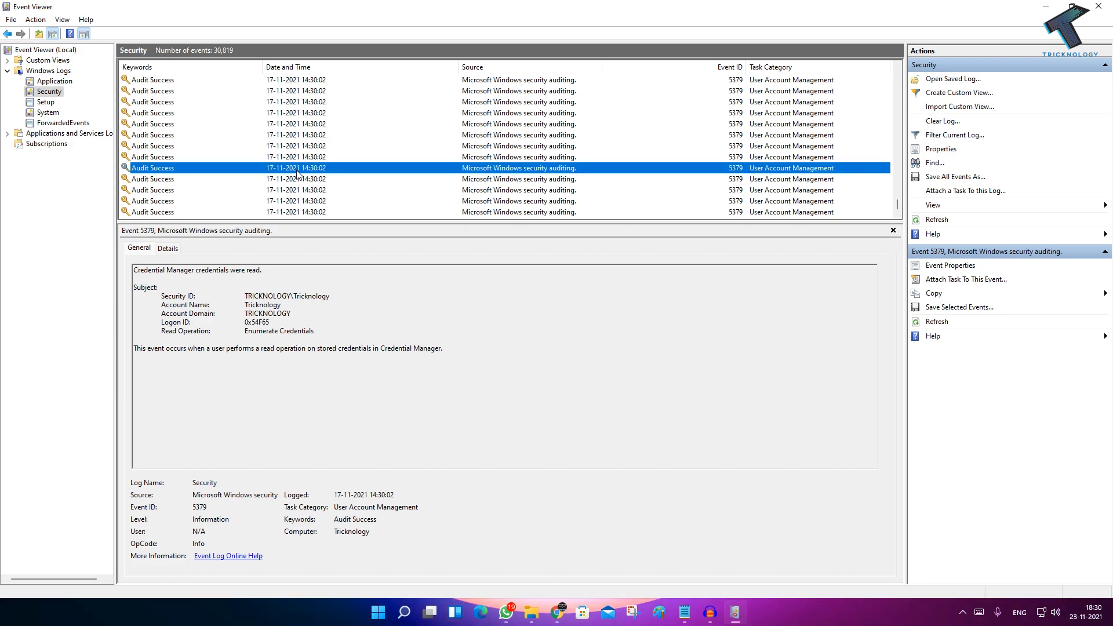
Step: Review an older 17-11-2021 Audit Success event's properties, close them, and show the Logon events
click(949, 265)
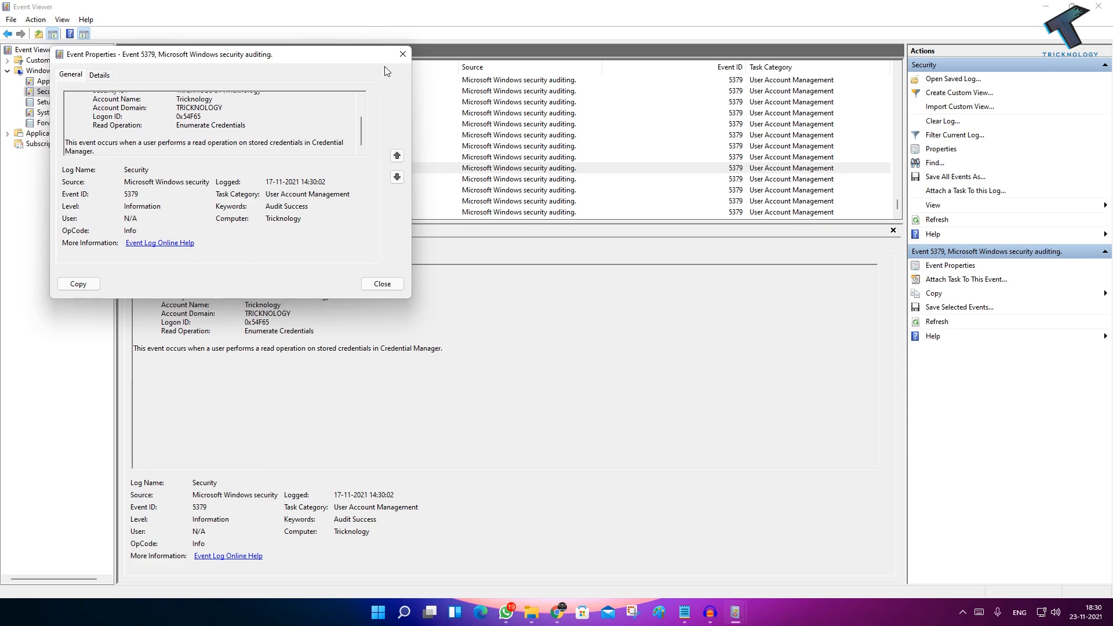
click(381, 283)
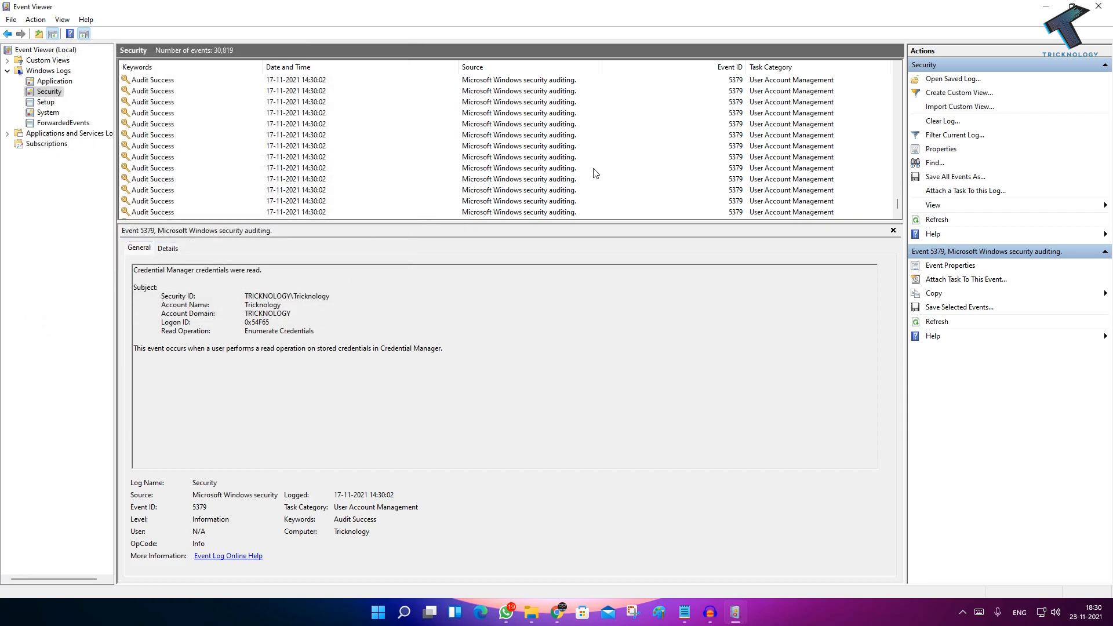
click(936, 219)
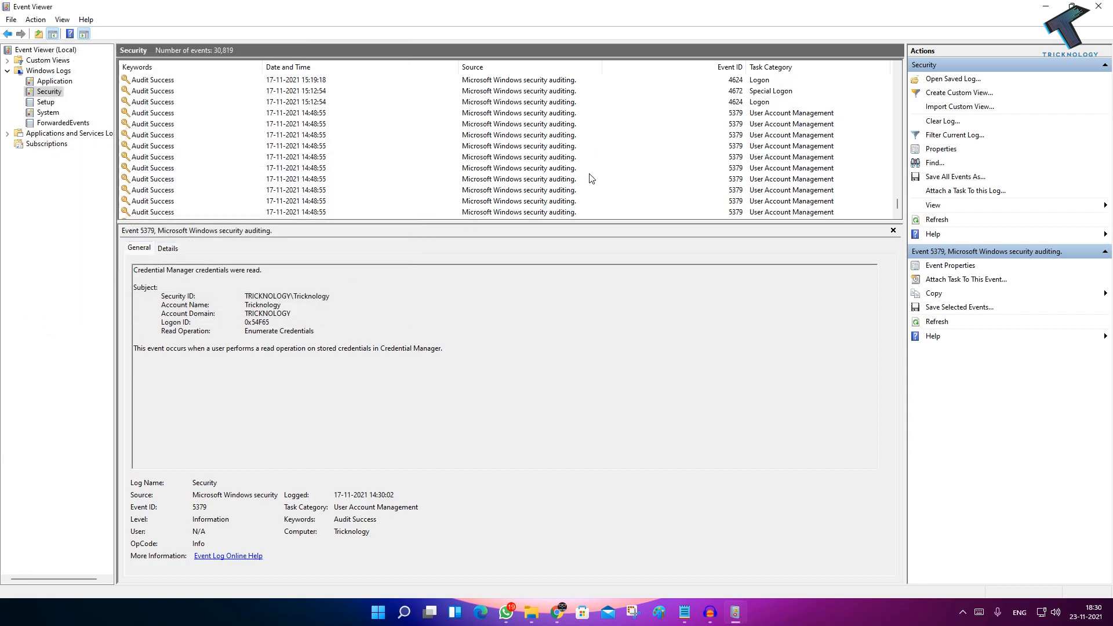